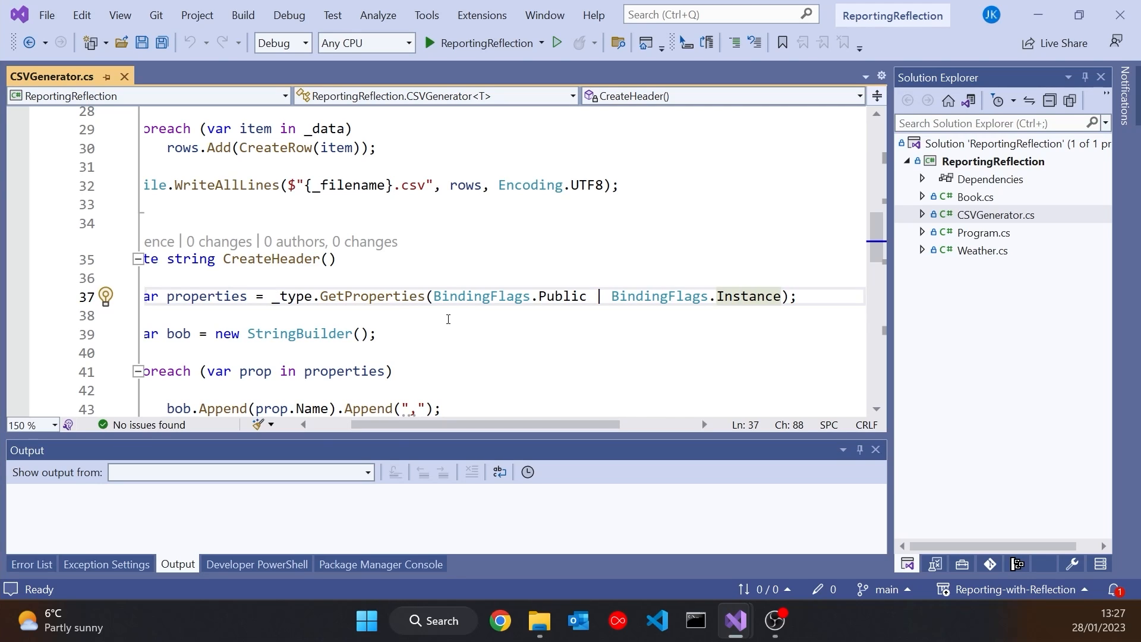
mouse_move(592, 296)
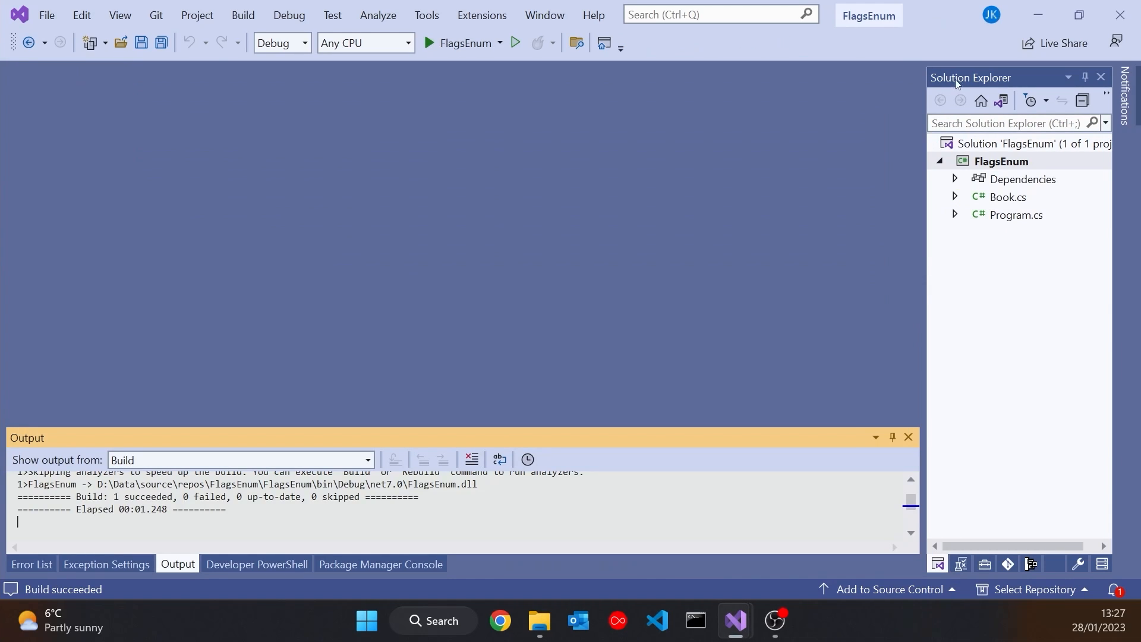
Step: Open Book.cs, run the program to see 'Twelve by Jasper Kent', then close the console
click(1007, 197)
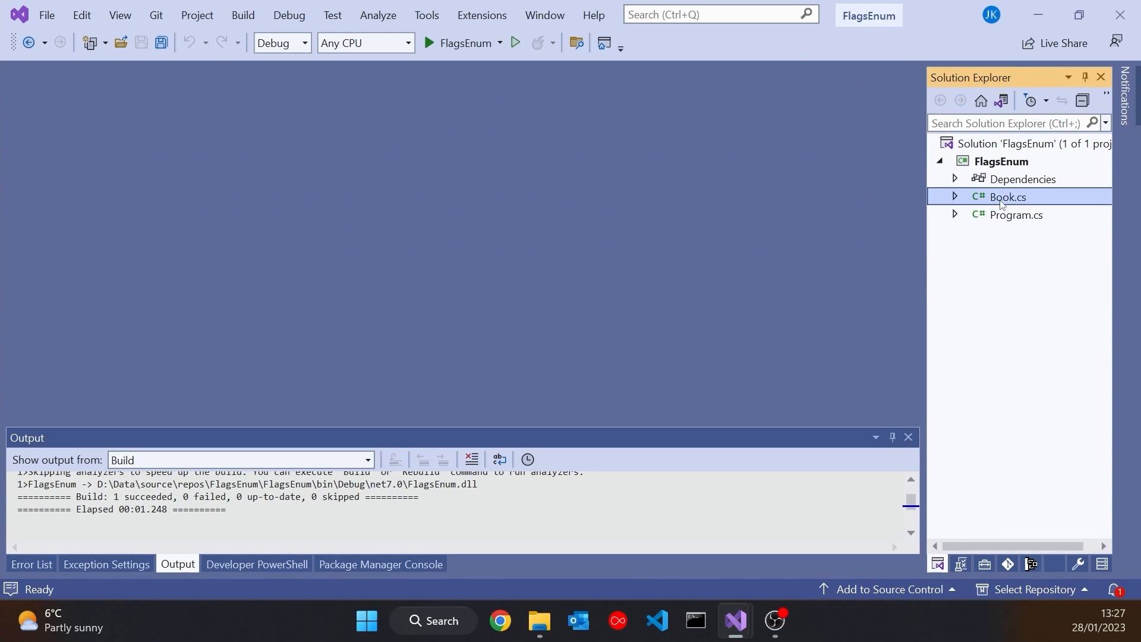
double_click(1007, 196)
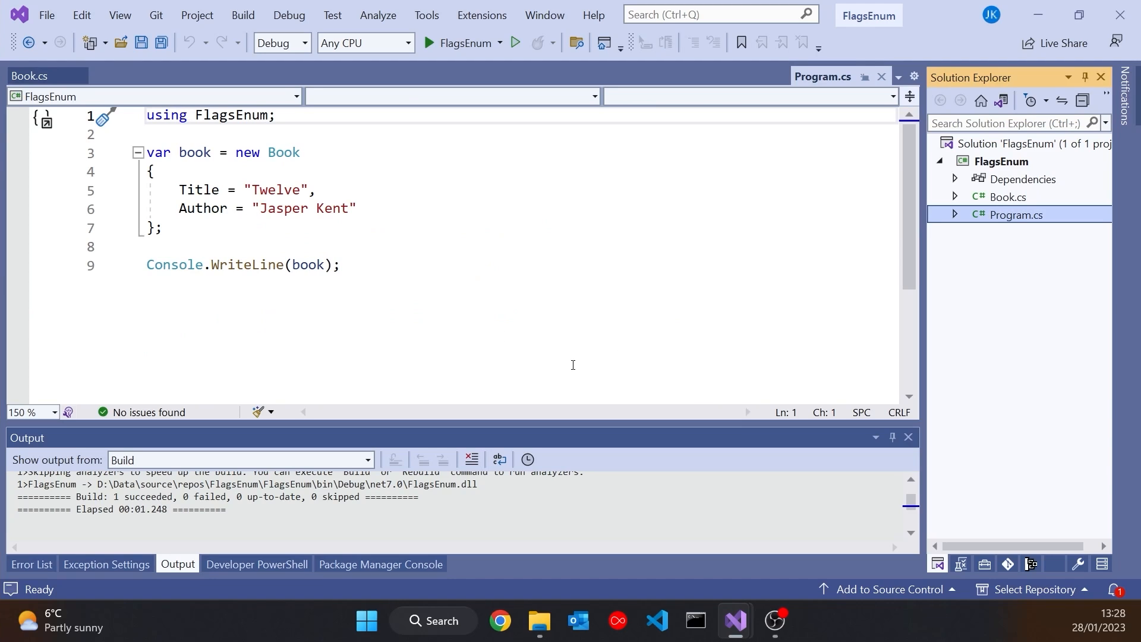
mouse_move(575, 366)
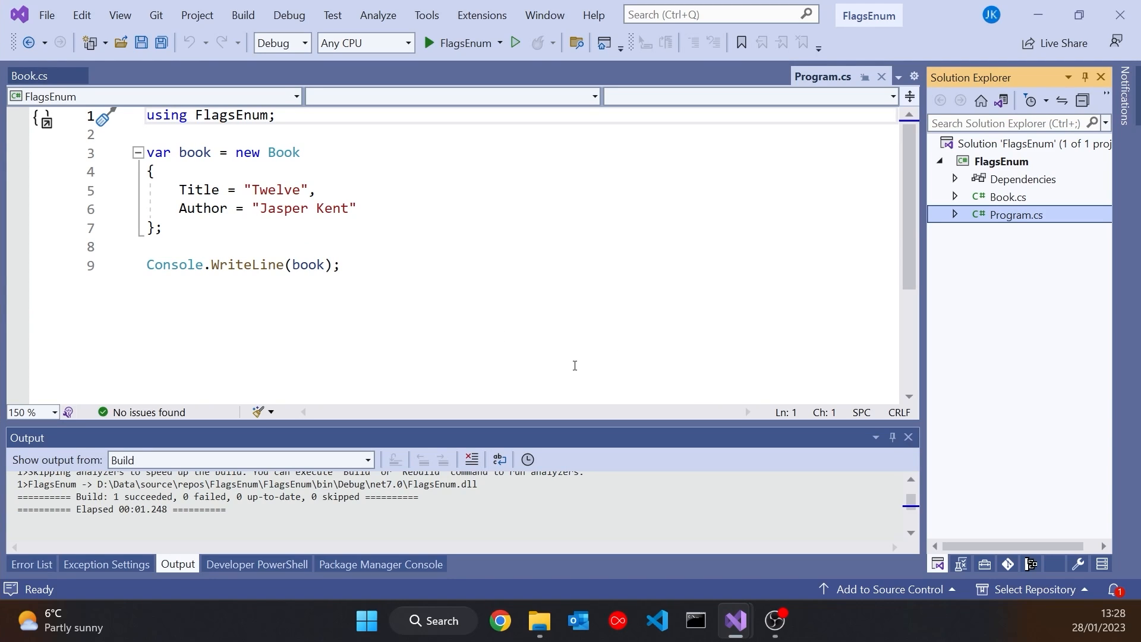
click(419, 43)
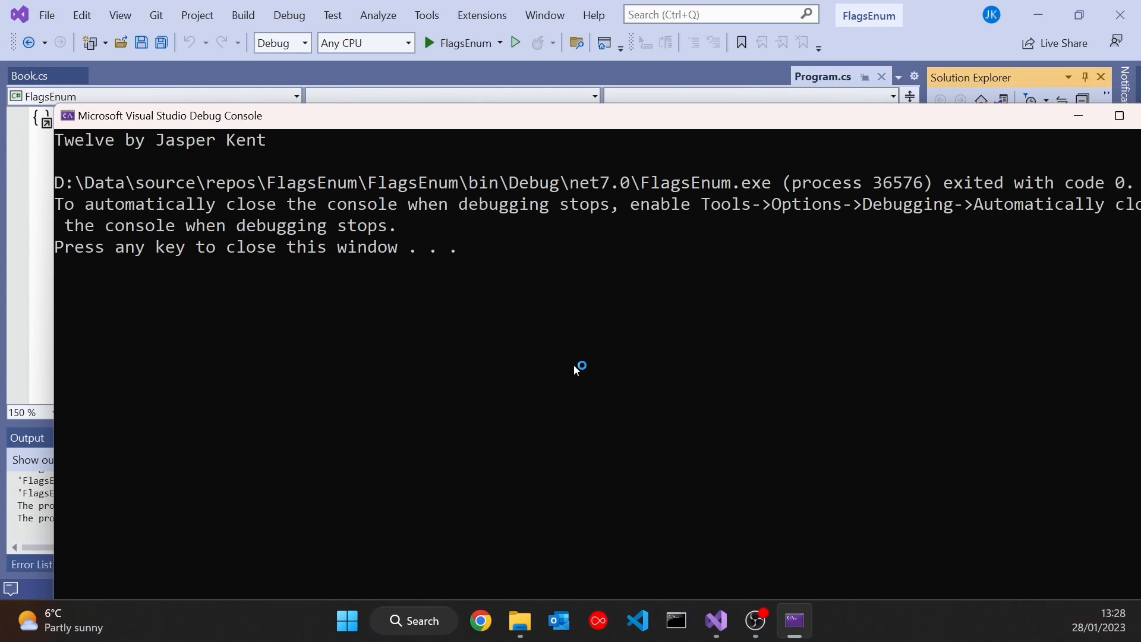
key(enter)
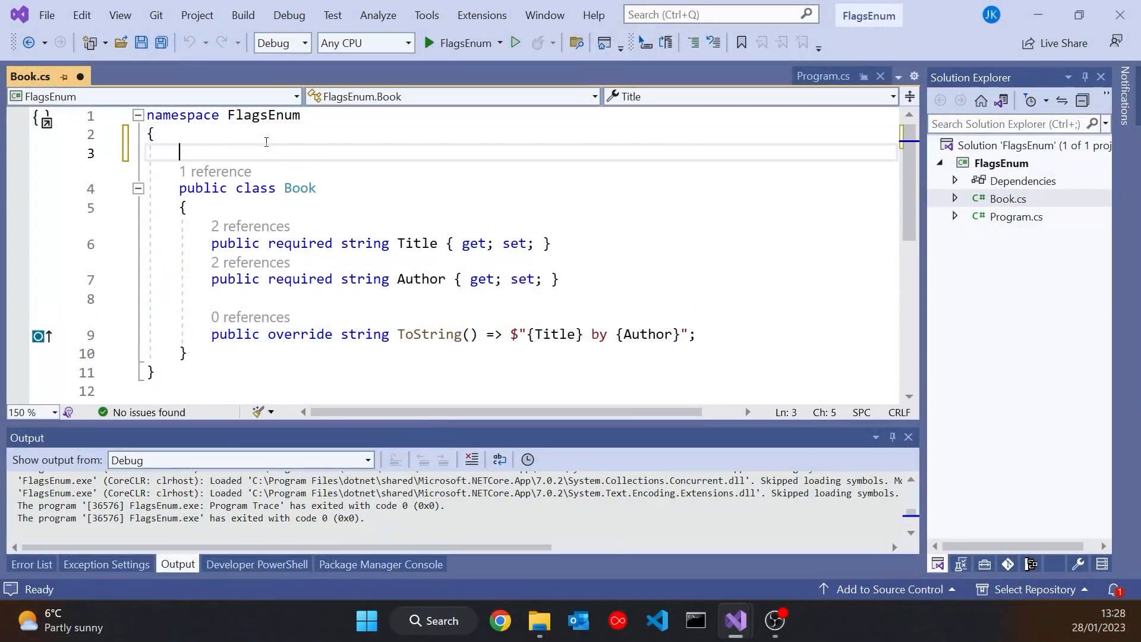
Step: Type public enum Formats { Hardback, Paperback, Ebook, AudioBook } above the Book class
text(public enum)
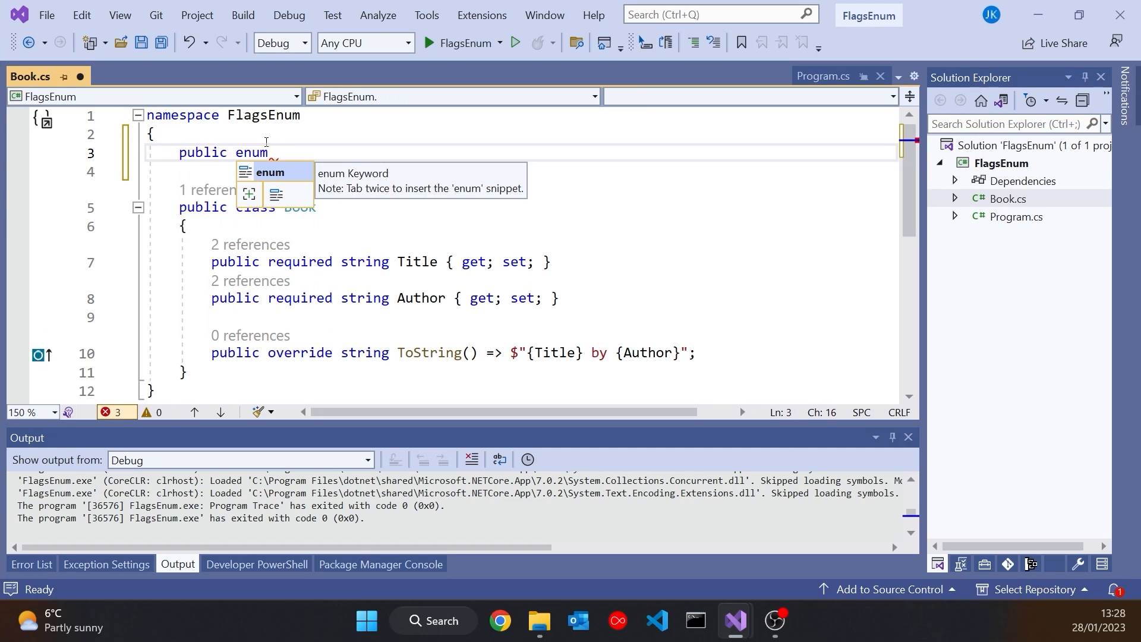
text(Formats)
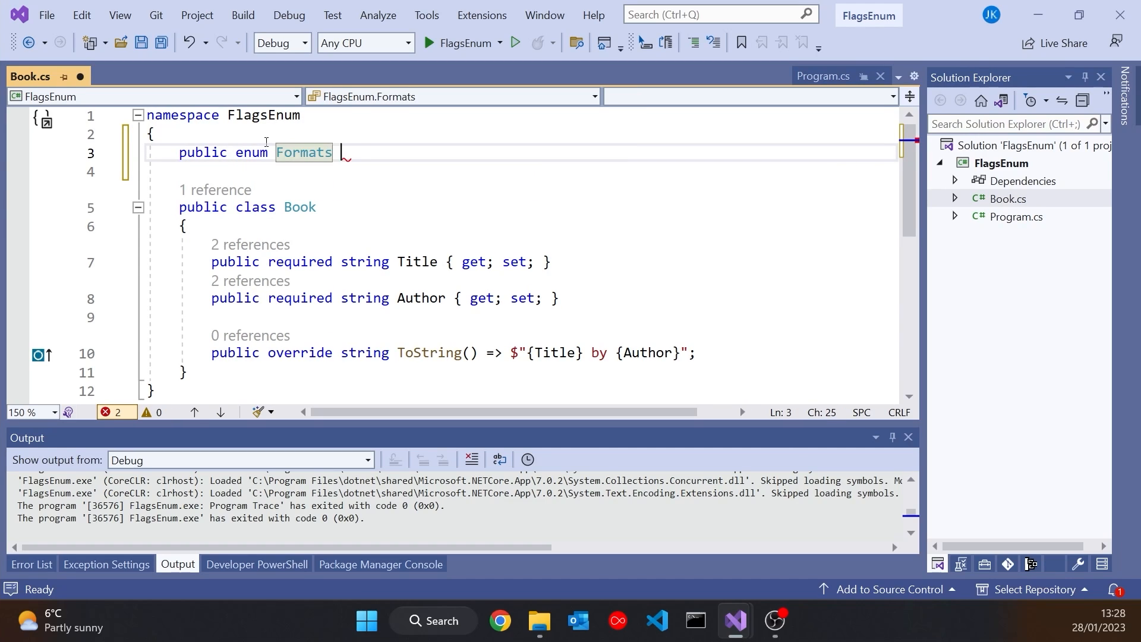
text({ Hard)
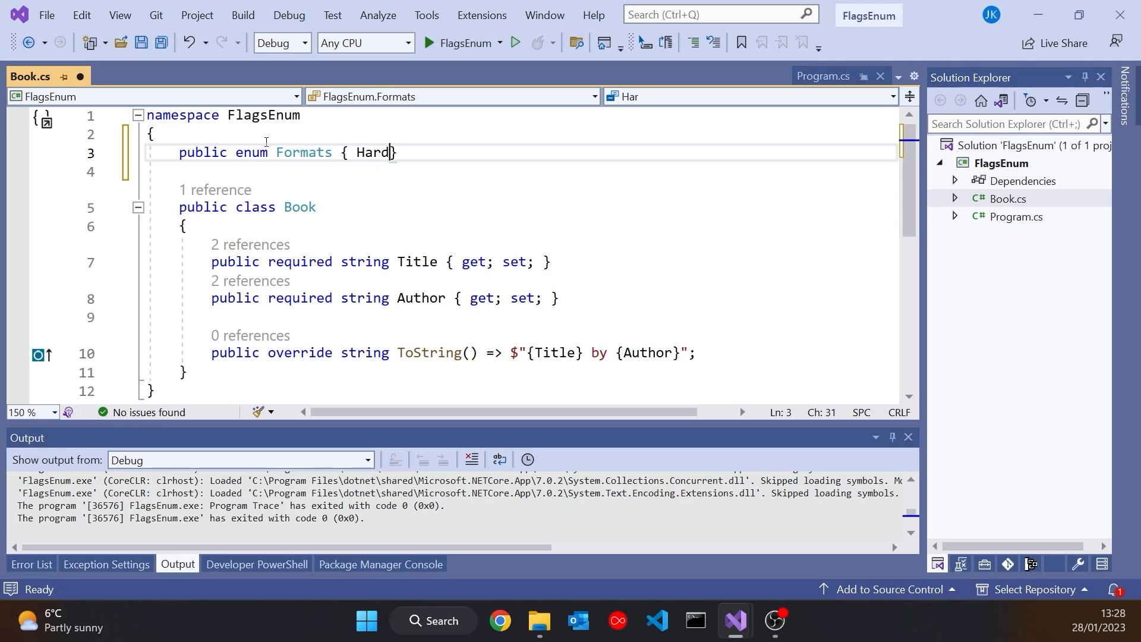
text(back,)
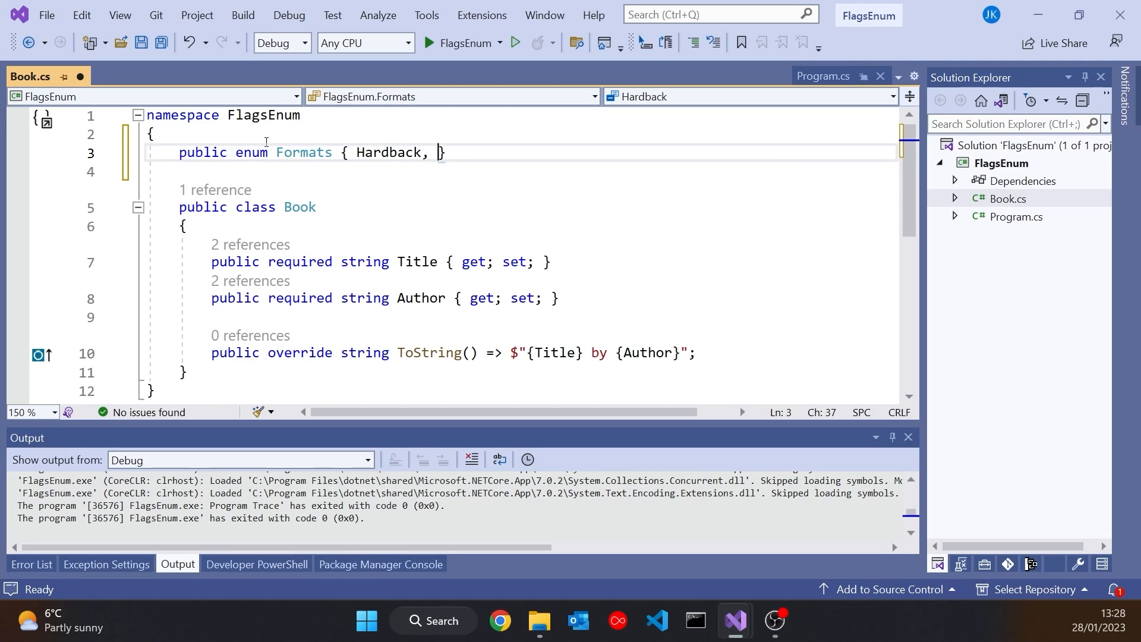
text(Paperback,)
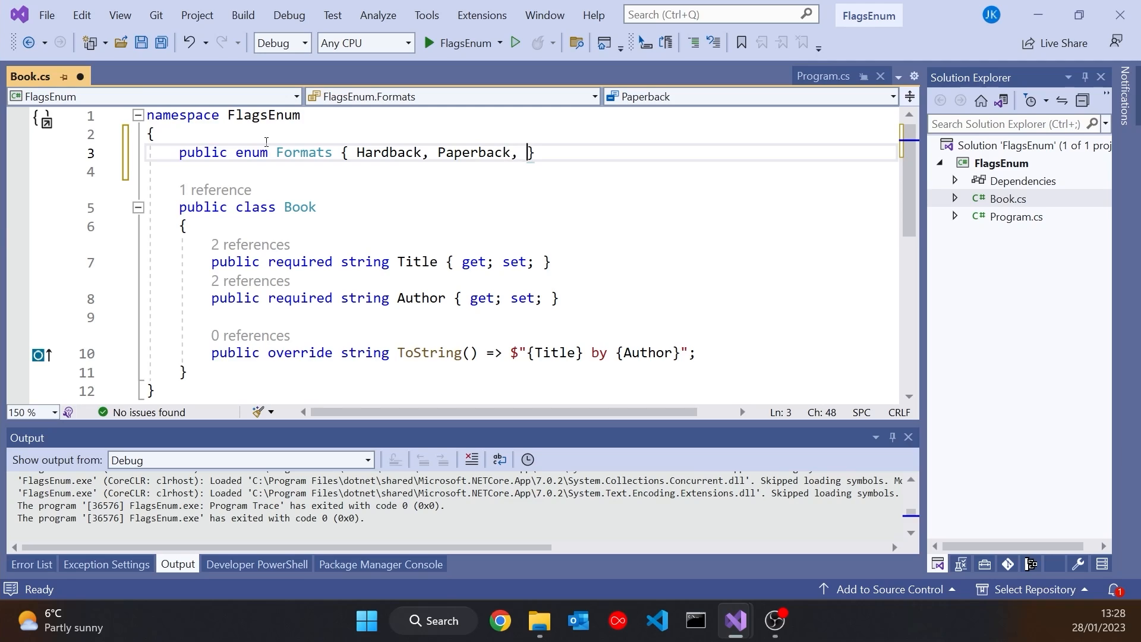
text(Ebook)
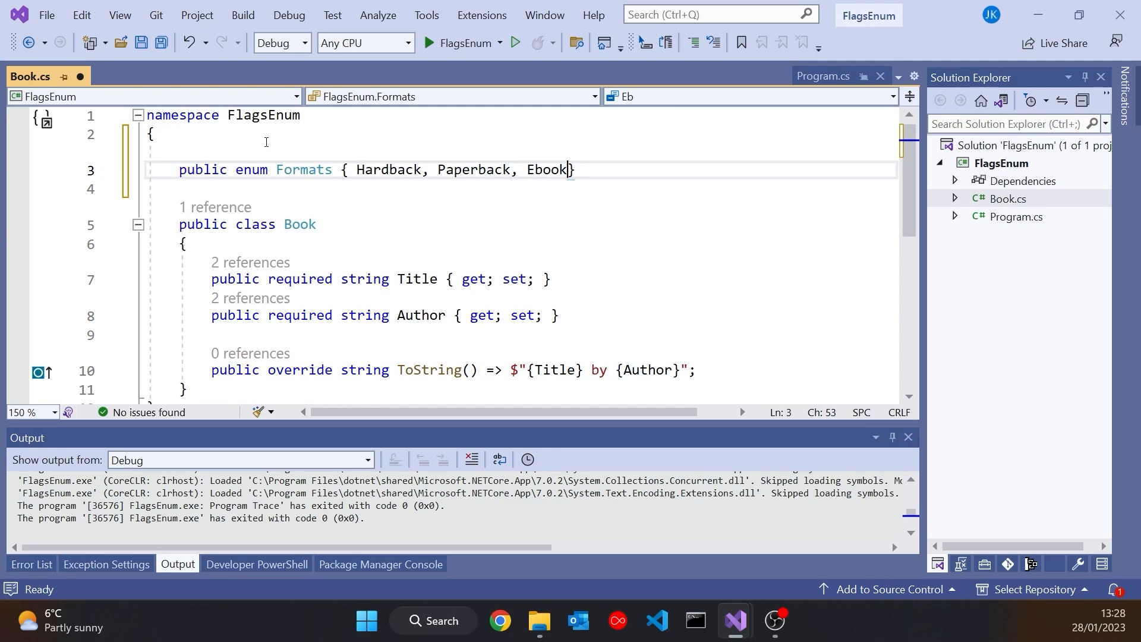
text(, Audio)
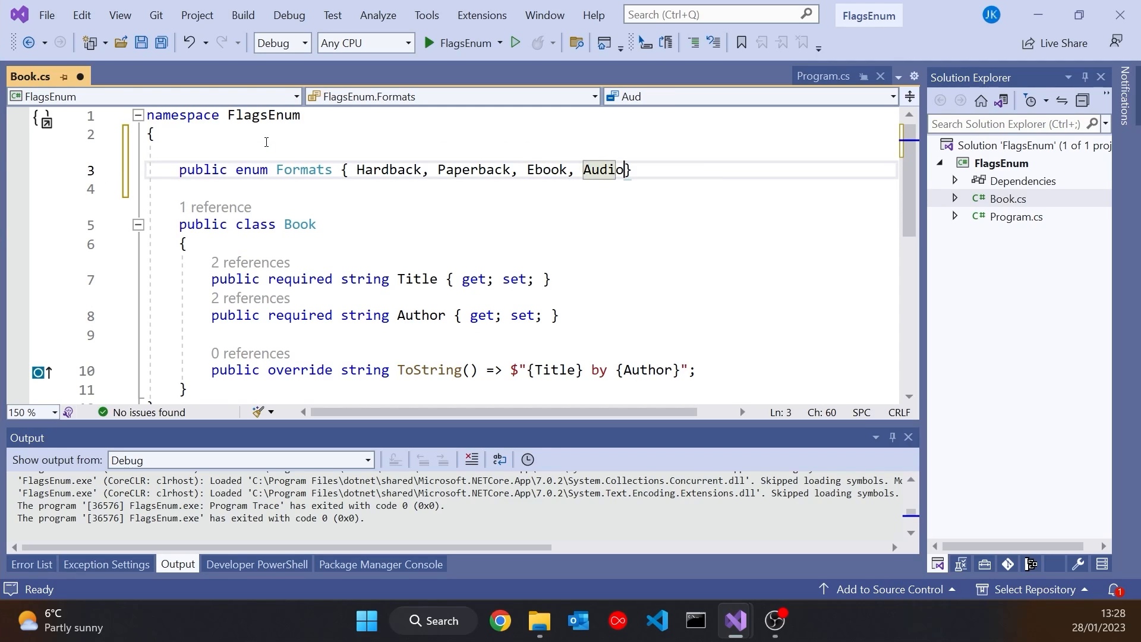
text(Boo)
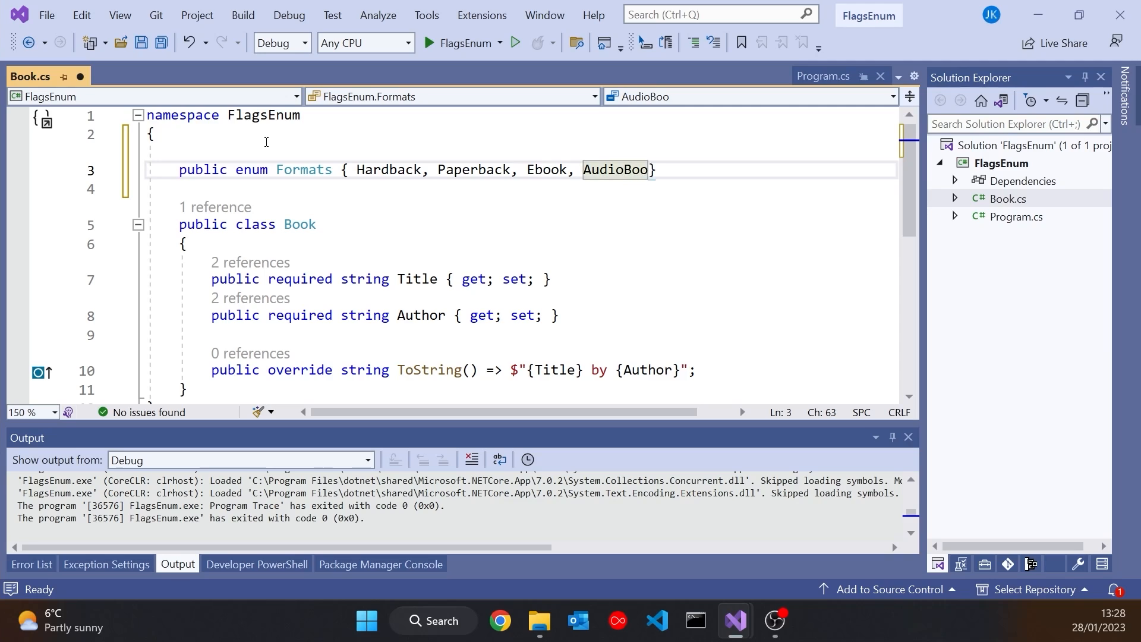
text(k)
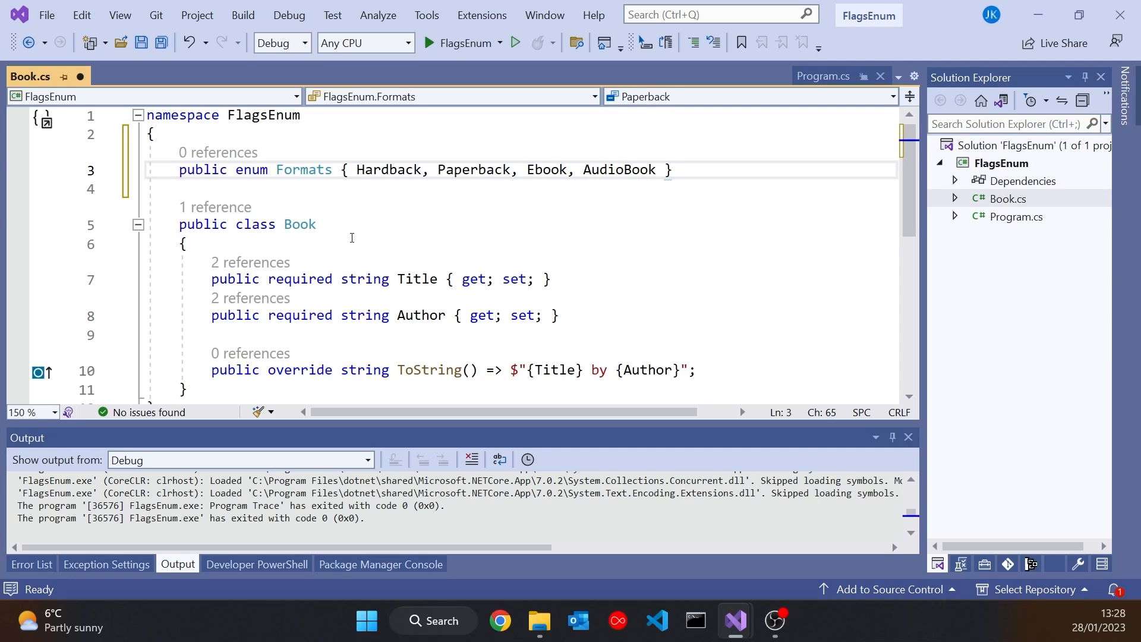
Step: Add a public Formats Format property to Book and append ({Format}) to ToString
click(582, 315)
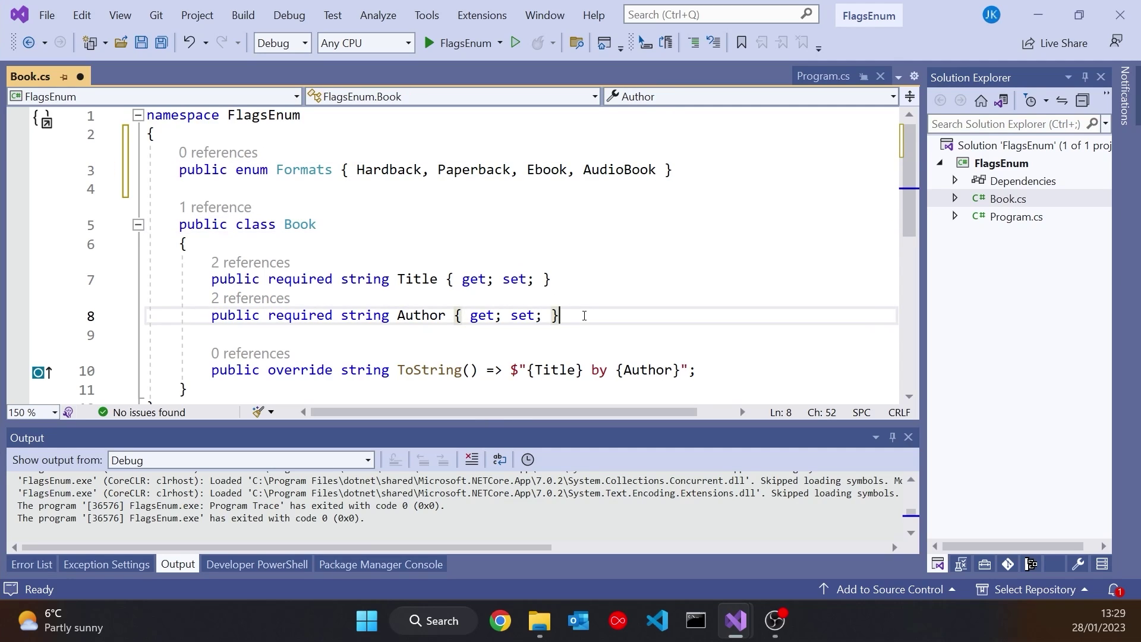
text(public required string Description { get; set; })
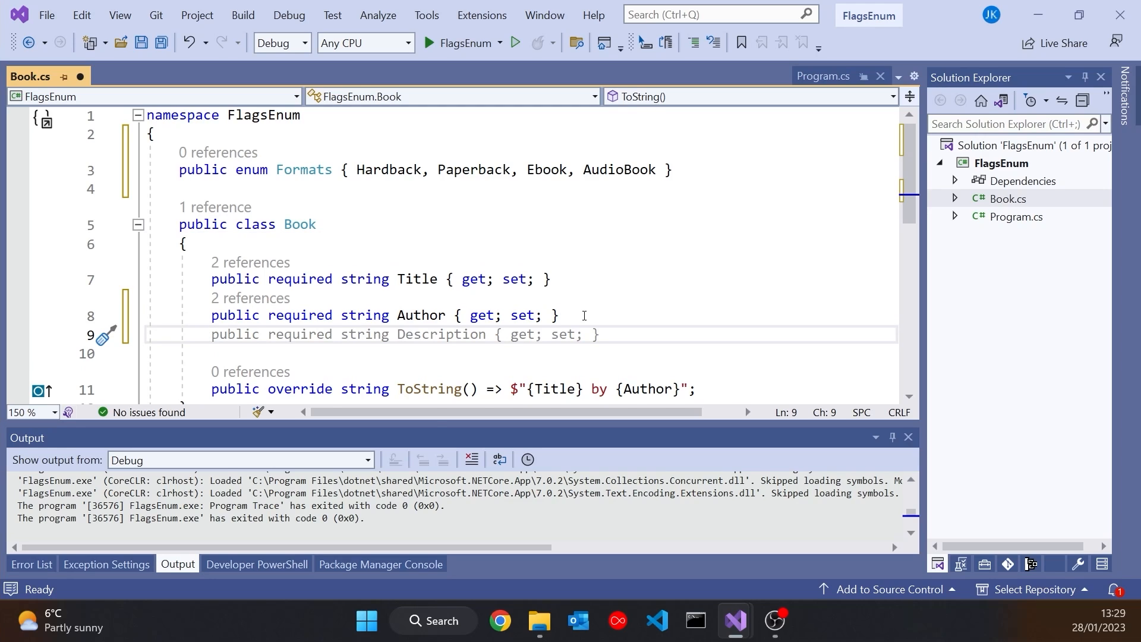
text(Formats Format { get; set;)
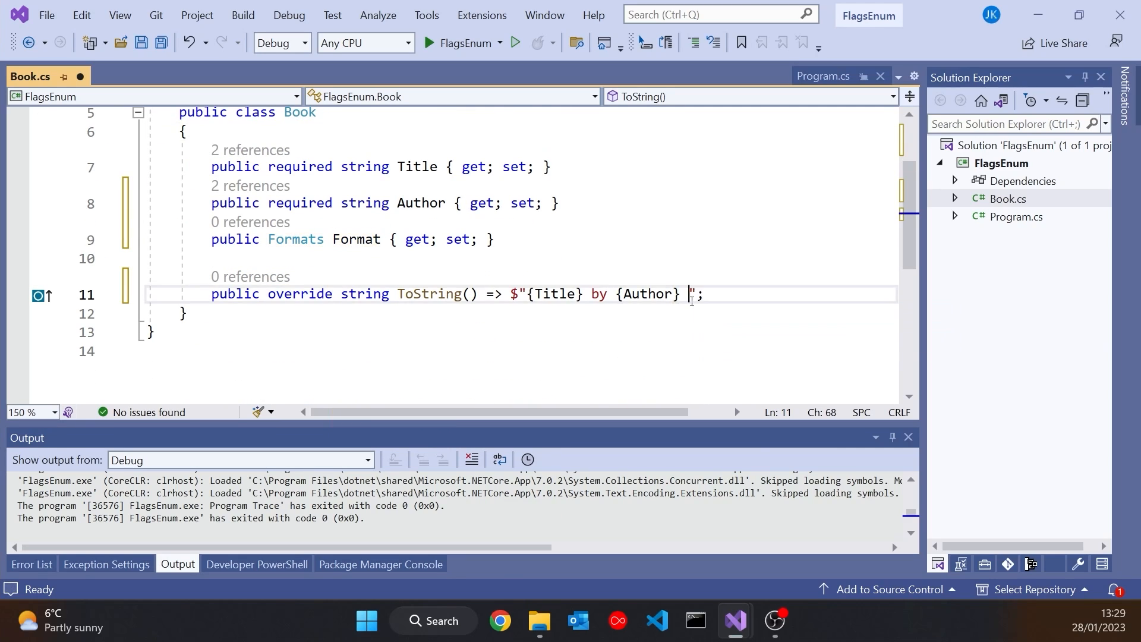
text(({For)
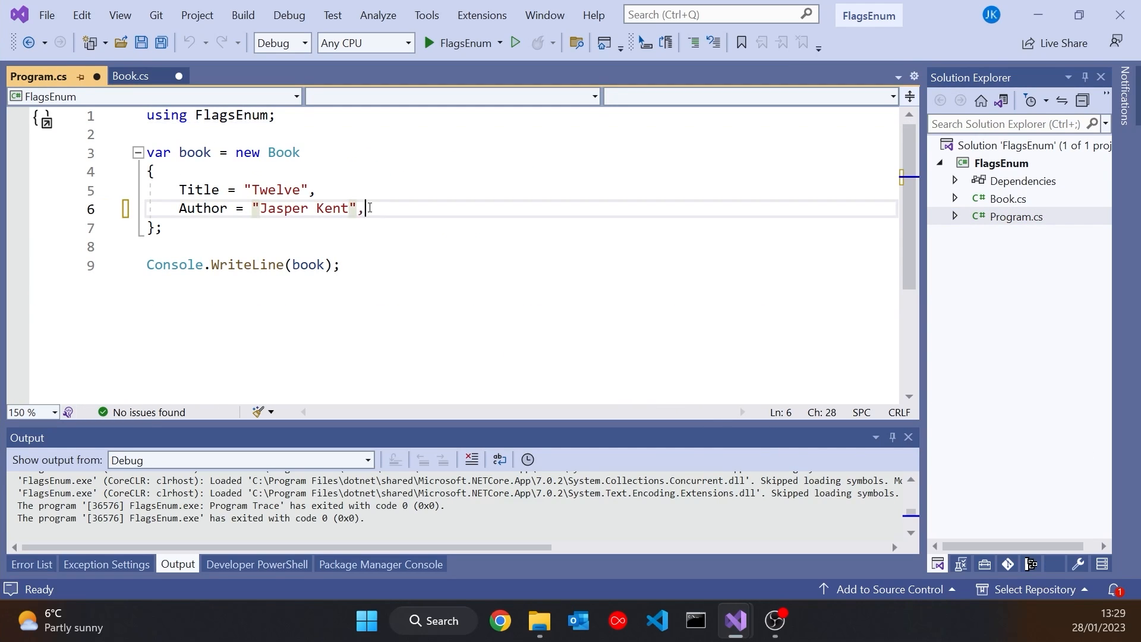
Step: Set Format = Formats.Hardback in the book initializer and run to print '(Hardback)'
text(Format)
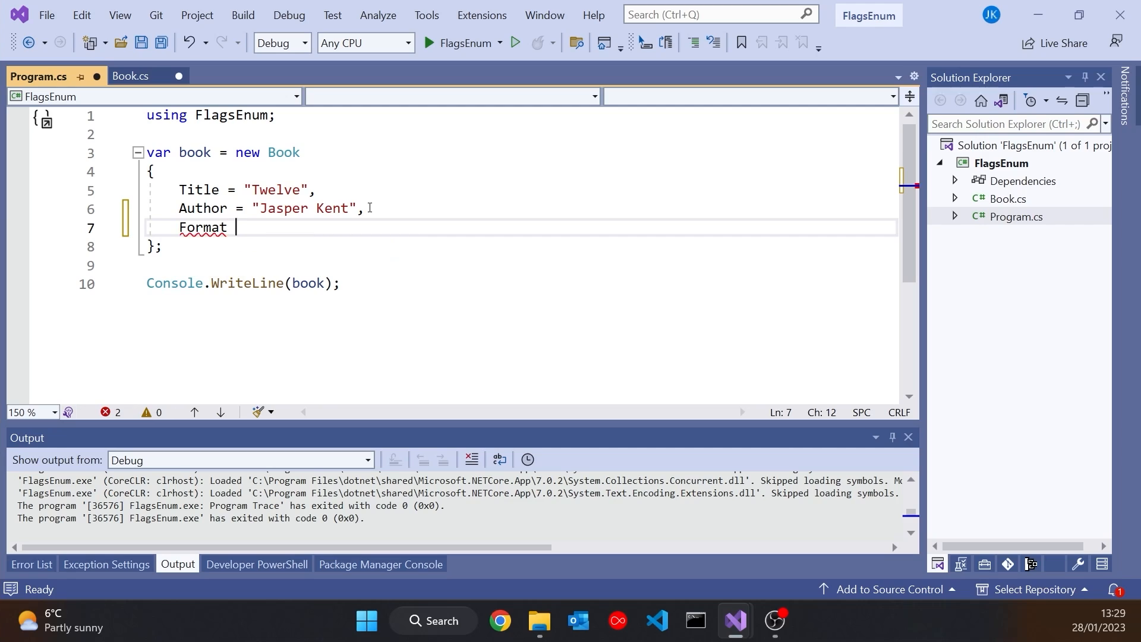
text(= FormatsEnum.Book,)
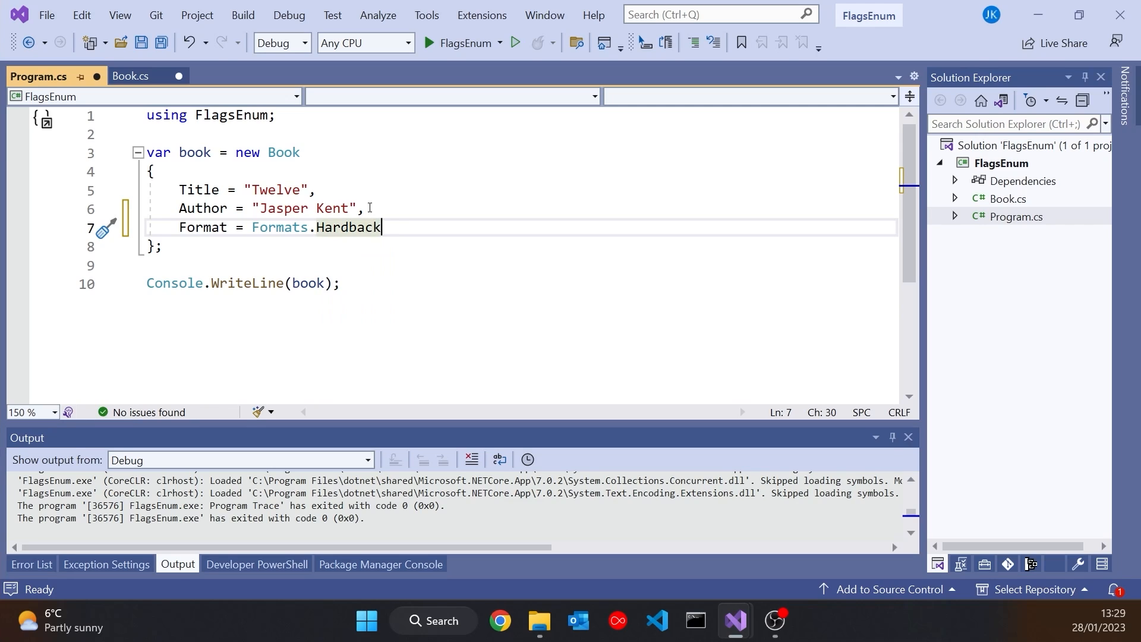
click(425, 43)
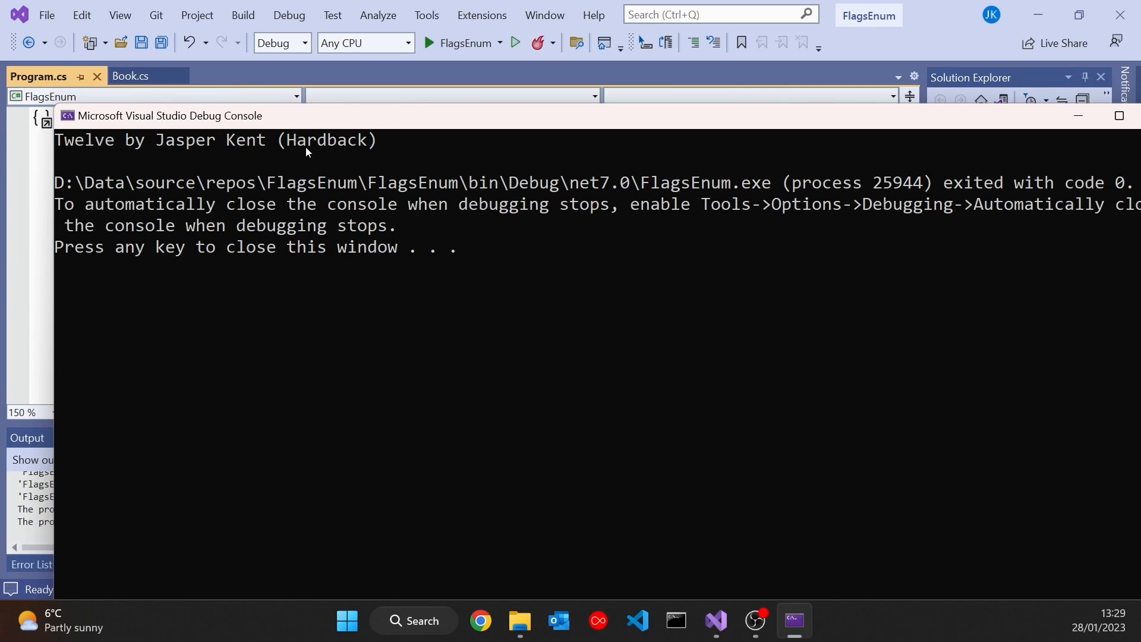
mouse_move(382, 175)
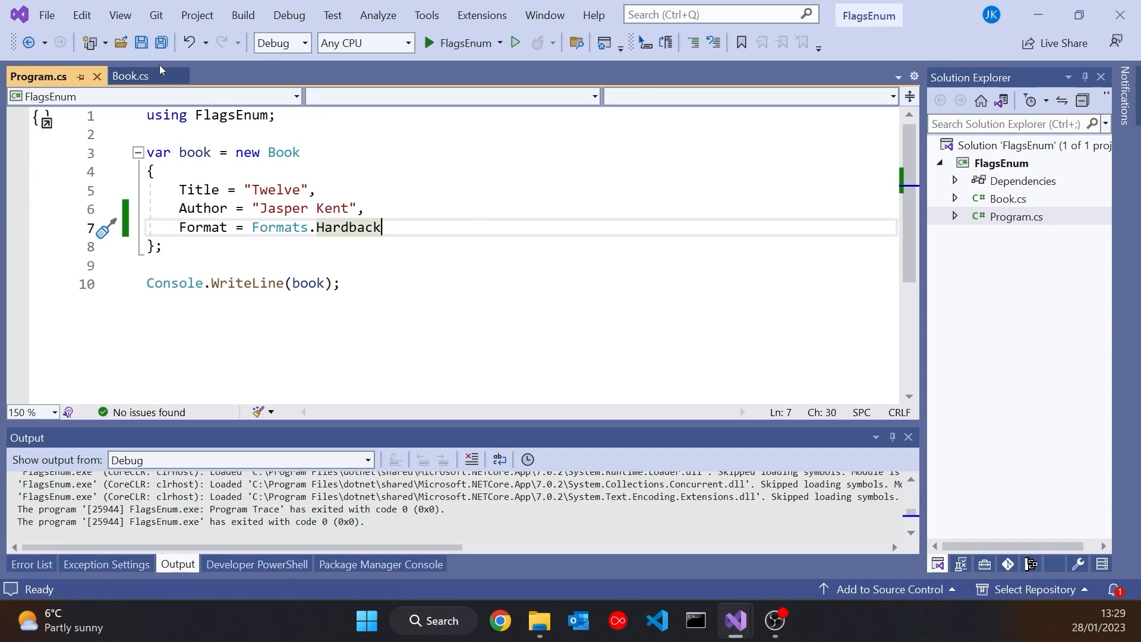
Step: Switch back to Book.cs to check Hardback's underlying value
click(130, 76)
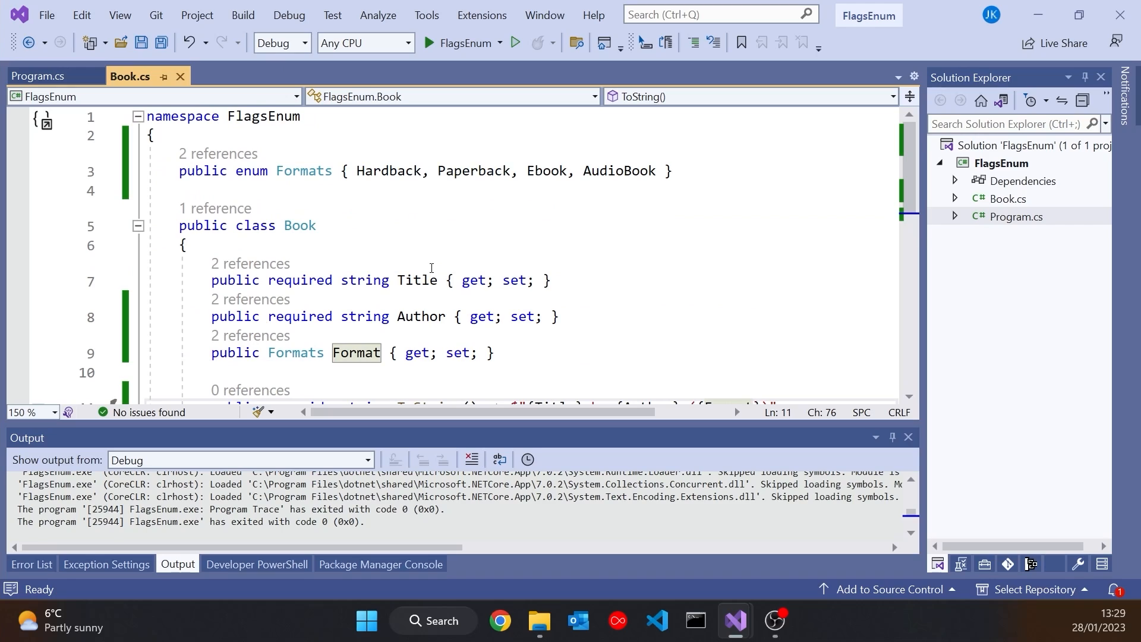
mouse_move(391, 170)
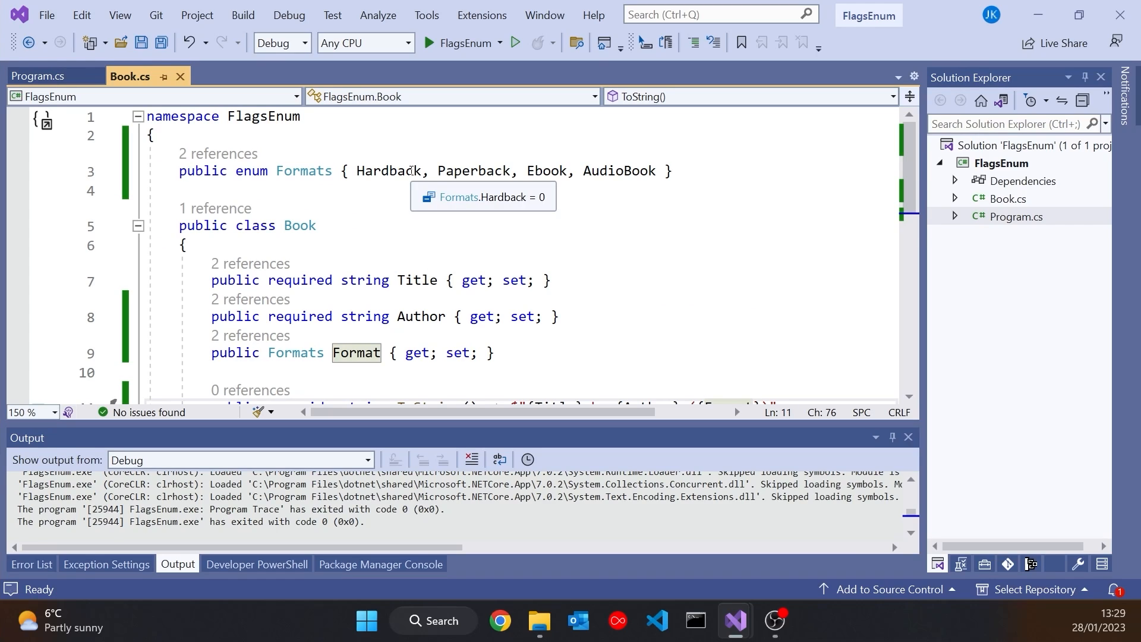